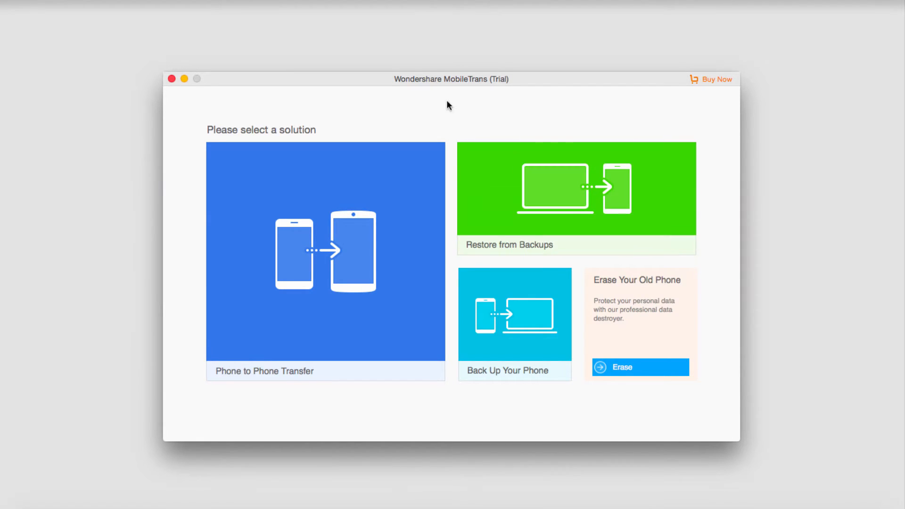
pyautogui.moveTo(443, 84)
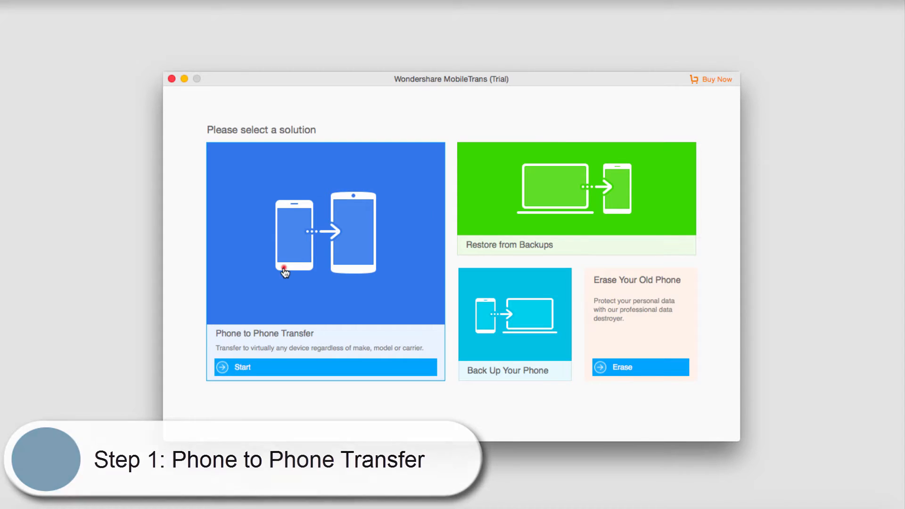
# Step: Begin a phone-to-phone transfer with the iPod as source, ticking Music and Photos
pyautogui.click(239, 368)
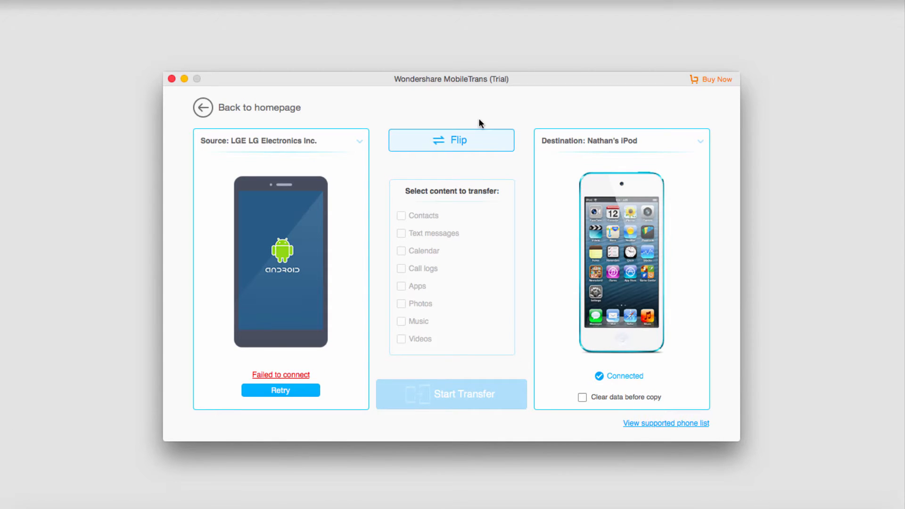
pyautogui.moveTo(461, 136)
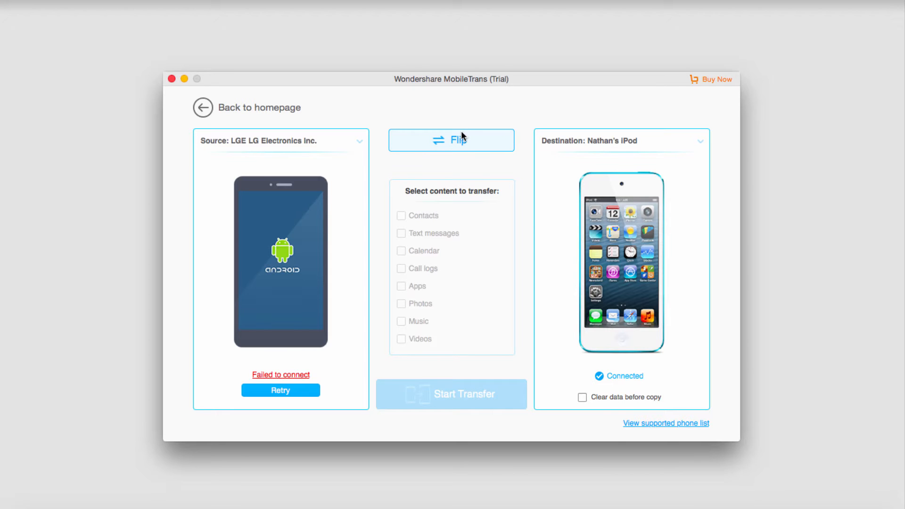
pyautogui.click(451, 140)
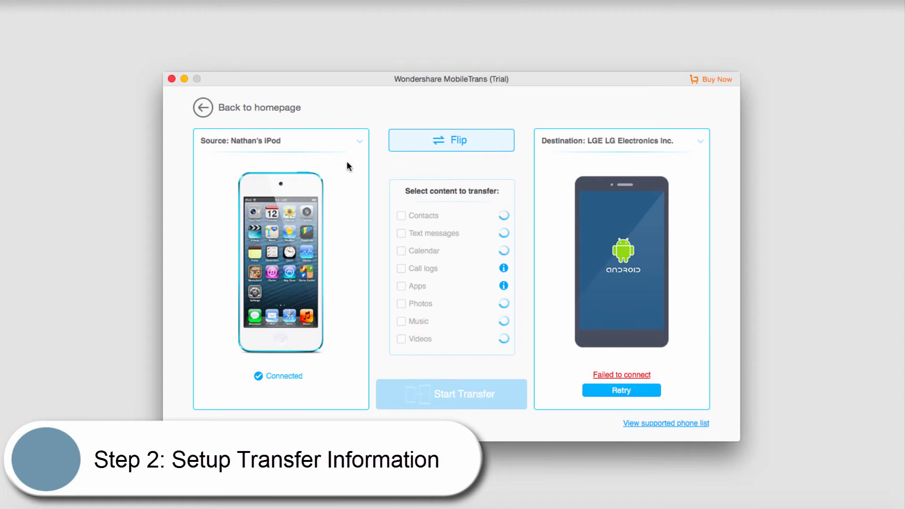
pyautogui.click(401, 321)
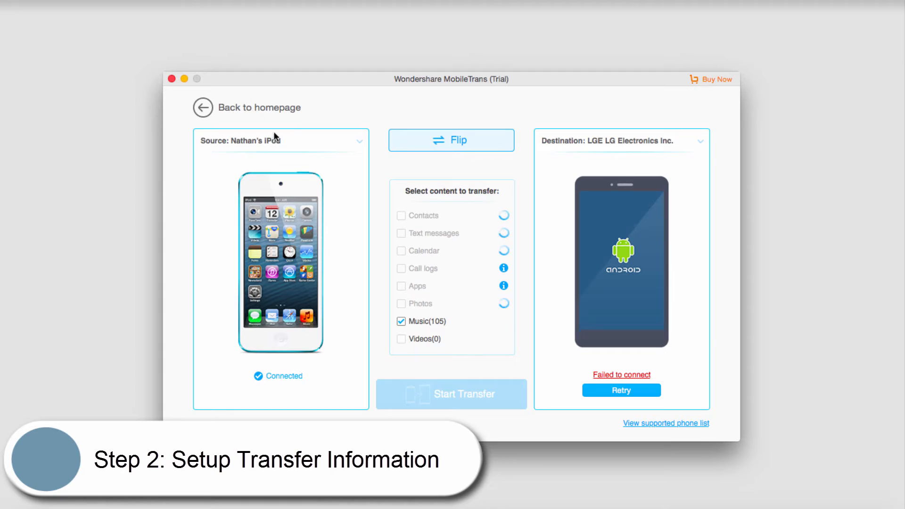
pyautogui.click(401, 303)
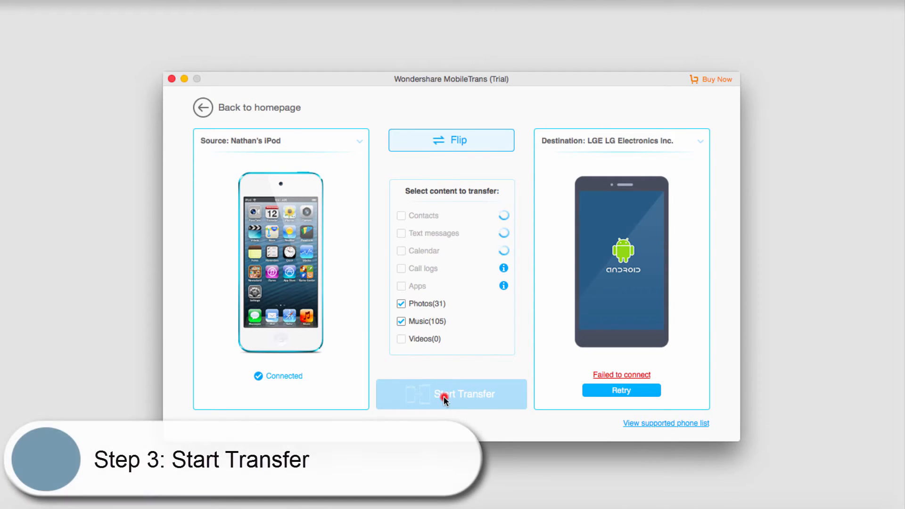
# Step: Start the transfer, then flip the source and destination devices again and toggle Music
pyautogui.click(460, 140)
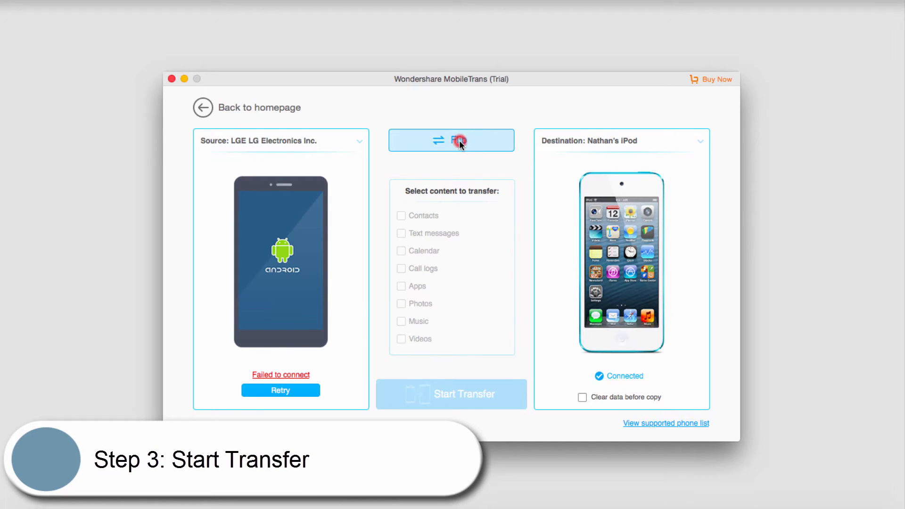
pyautogui.click(460, 140)
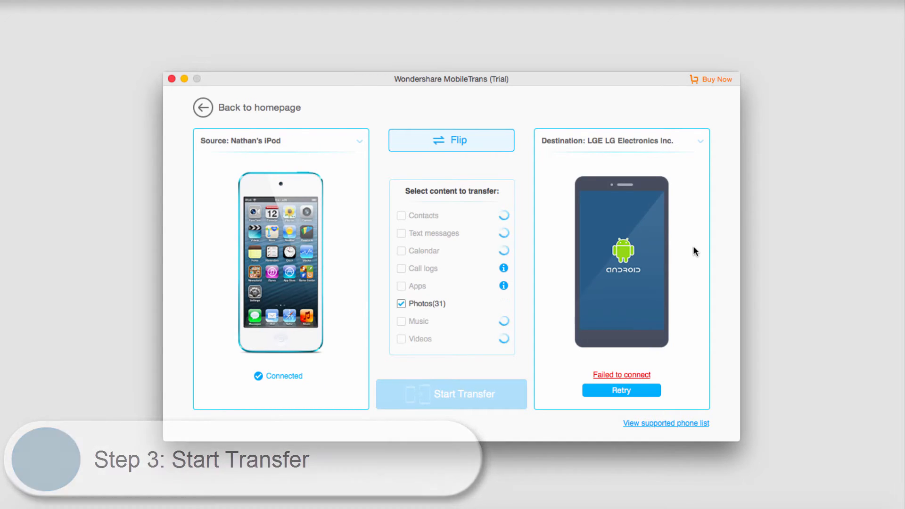
pyautogui.click(401, 321)
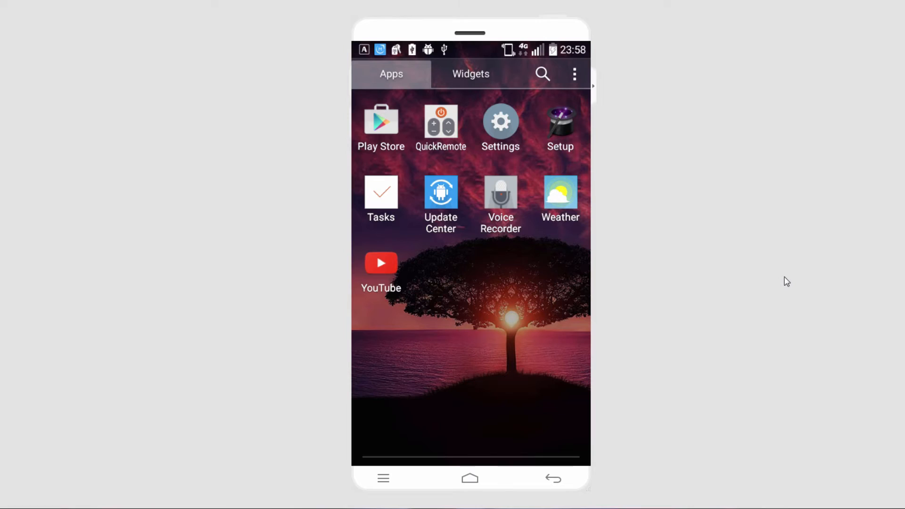
# Step: Go to Settings > General > Accounts & sync > Google and scroll through the account's sync items
pyautogui.click(500, 121)
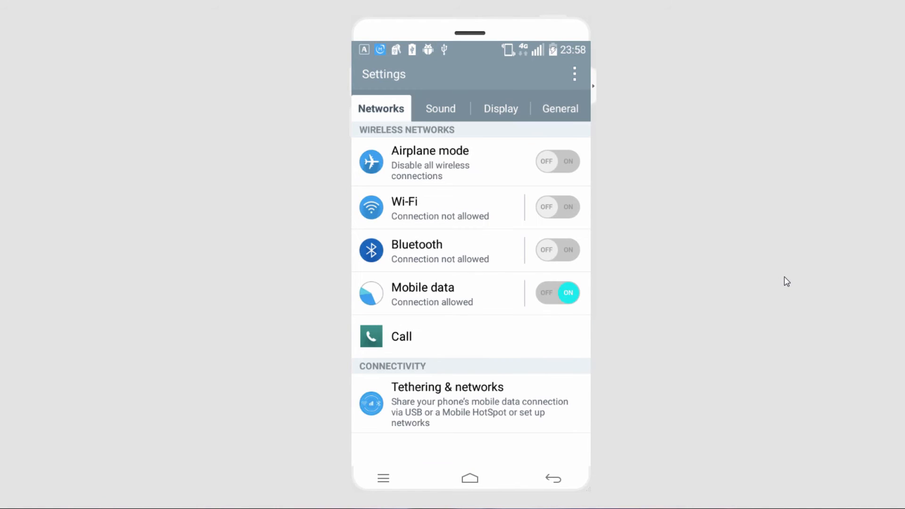
pyautogui.click(560, 108)
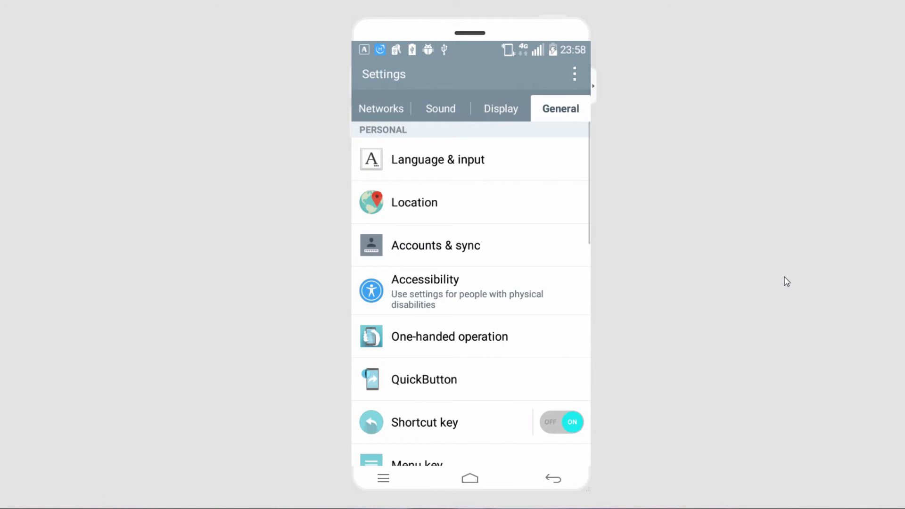
pyautogui.click(436, 245)
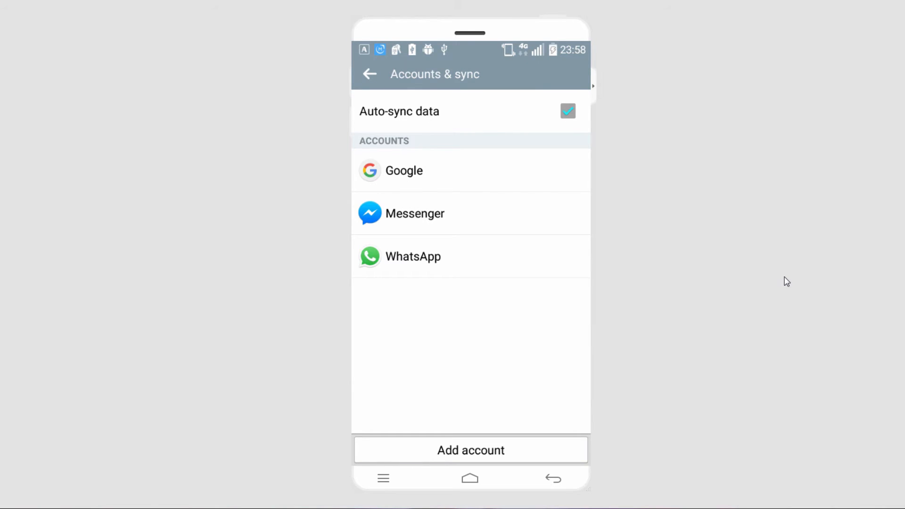
pyautogui.click(404, 170)
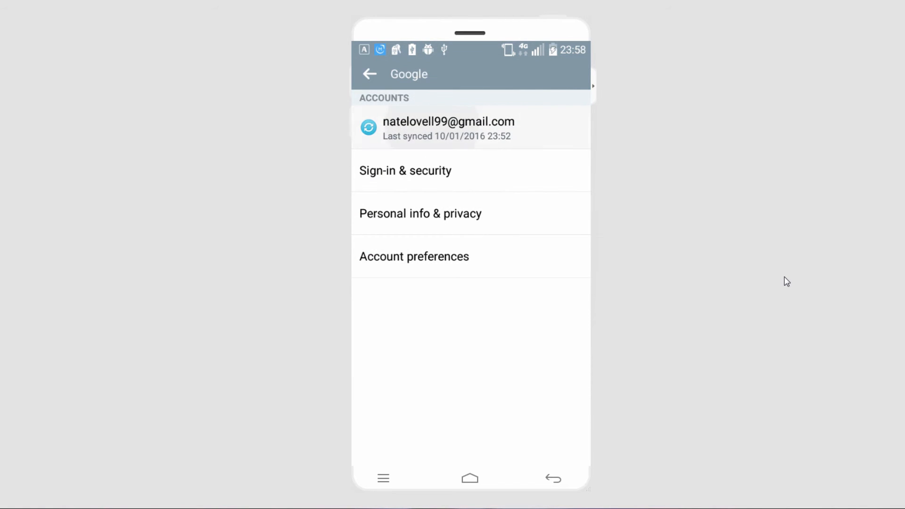
pyautogui.click(447, 128)
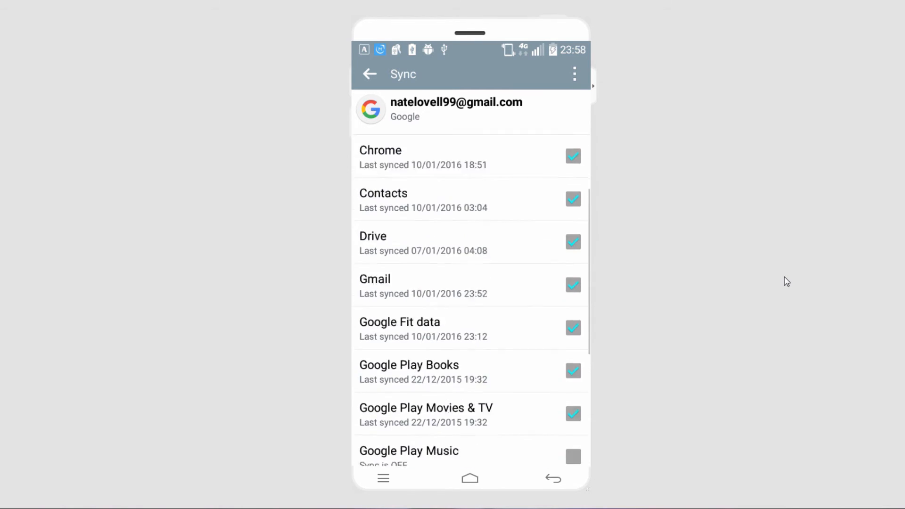
pyautogui.scroll(-3)
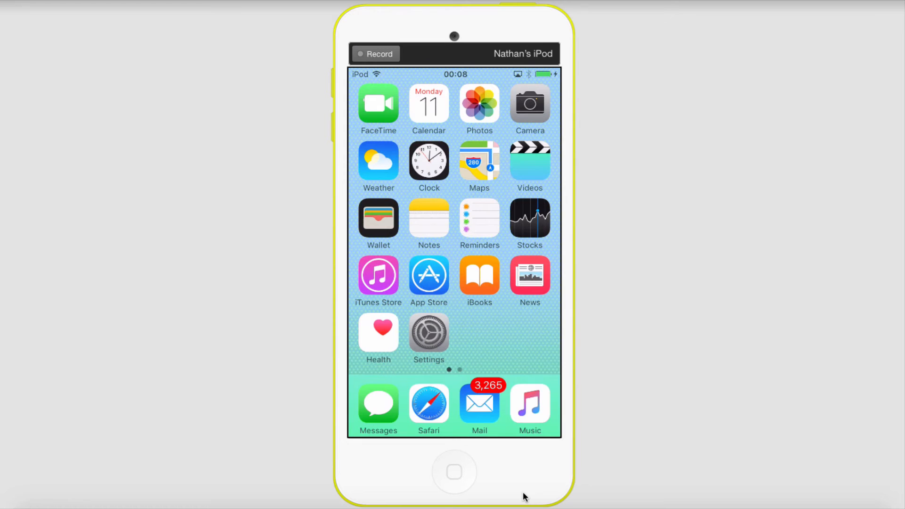
# Step: Open the iPod's Mail, Contacts, Calendars settings to view the iCloud and Gmail accounts
pyautogui.click(428, 332)
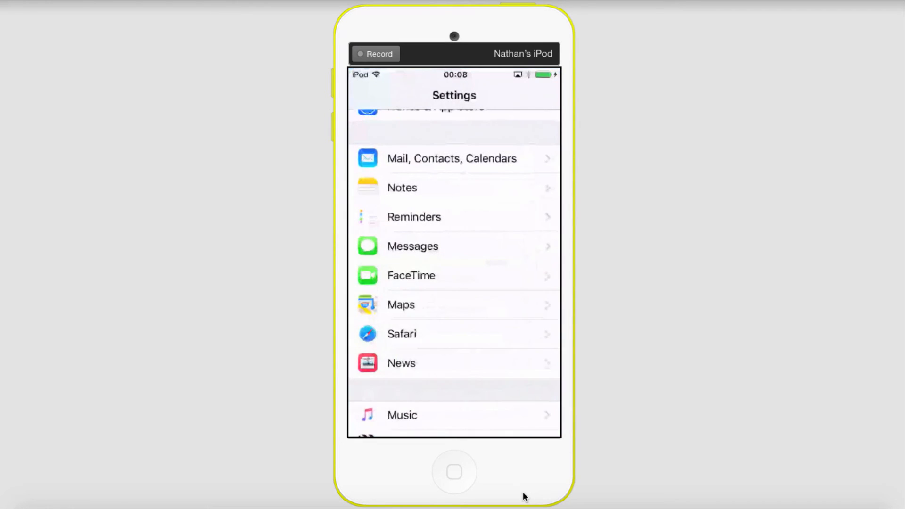
pyautogui.click(451, 158)
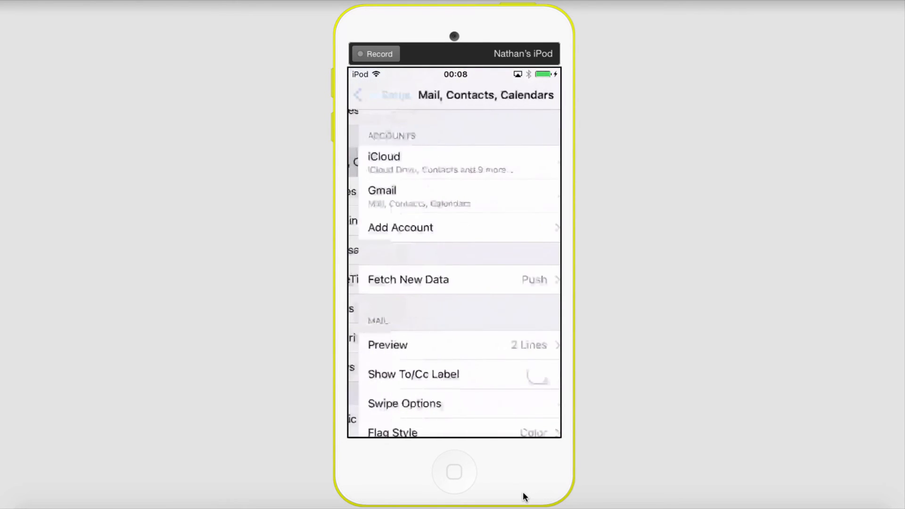